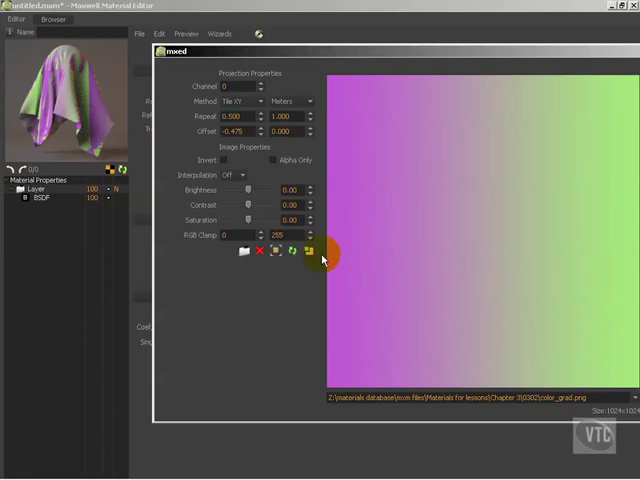
mouse_move(240, 175)
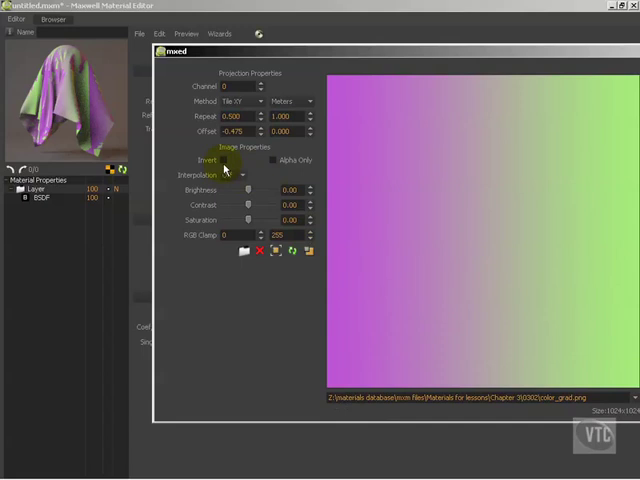
Step: Tick Invert in Image Properties so the gradient runs green on the left, purple on the right
left_click(222, 160)
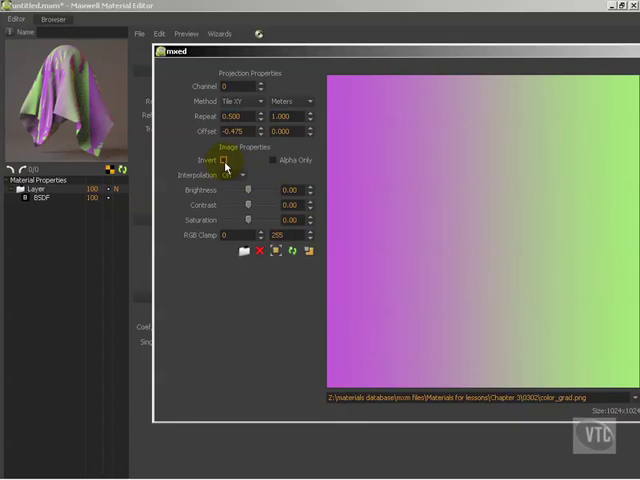
left_click(227, 160)
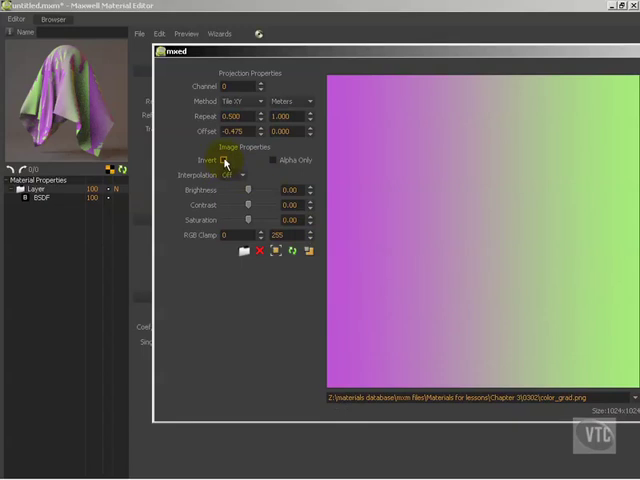
left_click(223, 160)
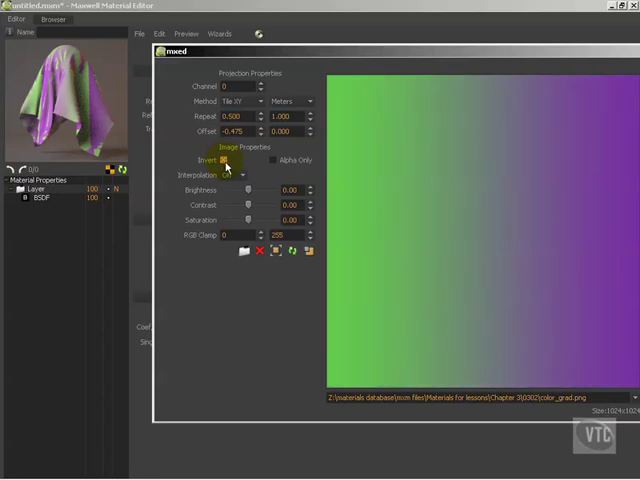
left_click(223, 160)
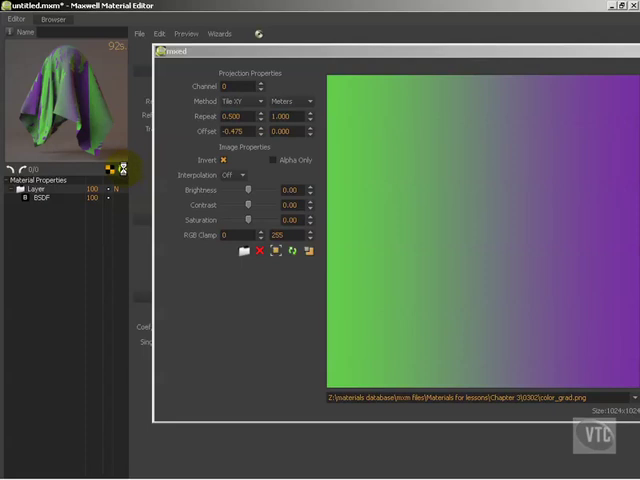
mouse_move(147, 170)
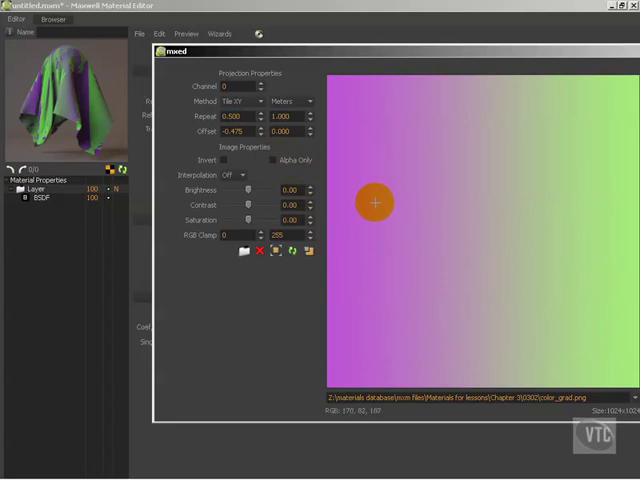
Step: Drag across the preview image to sample the gradient's RGB colour values
left_click_drag(375, 203, 345, 221)
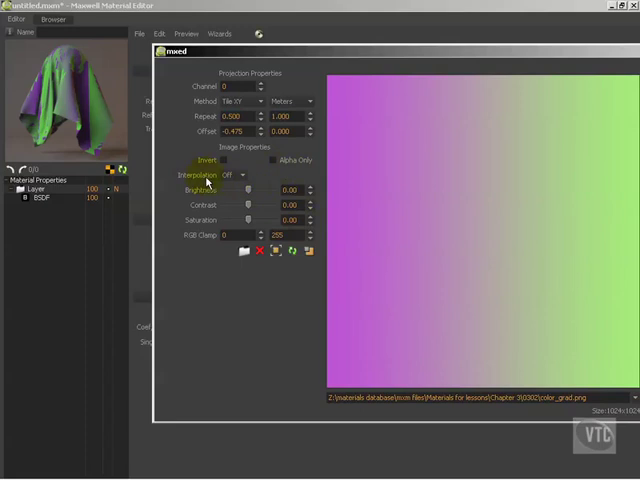
mouse_move(248, 180)
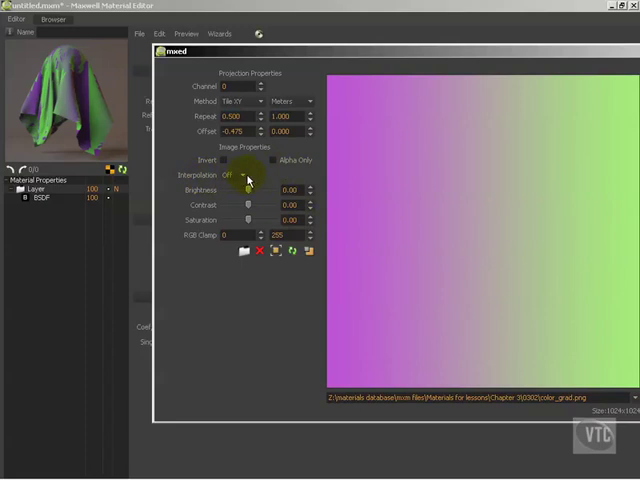
mouse_move(243, 181)
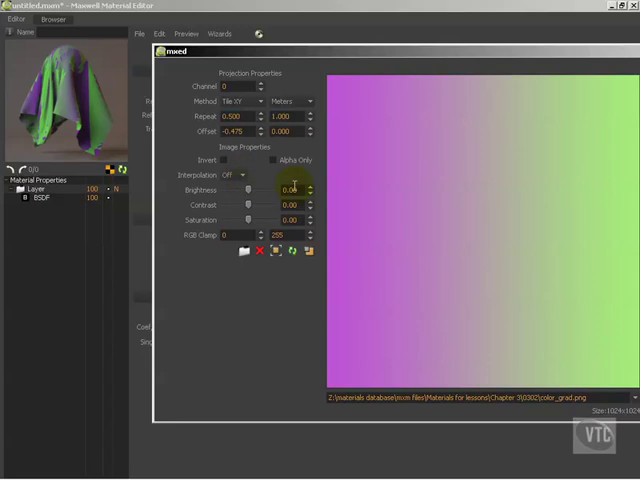
mouse_move(443, 172)
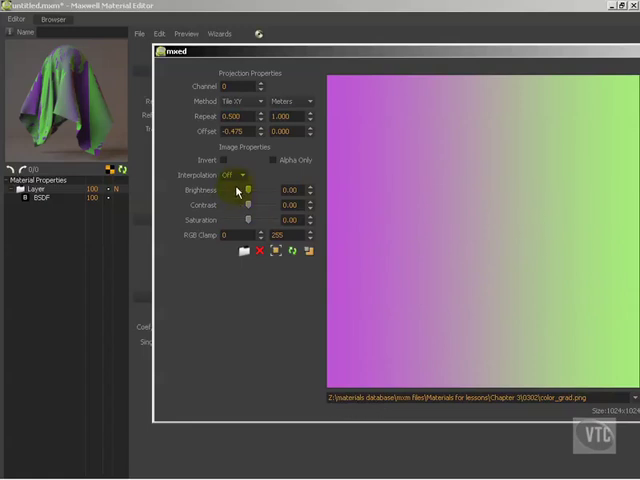
mouse_move(252, 182)
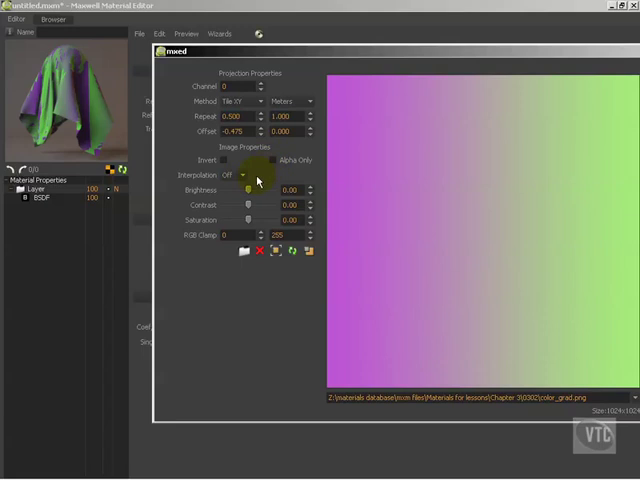
mouse_move(259, 169)
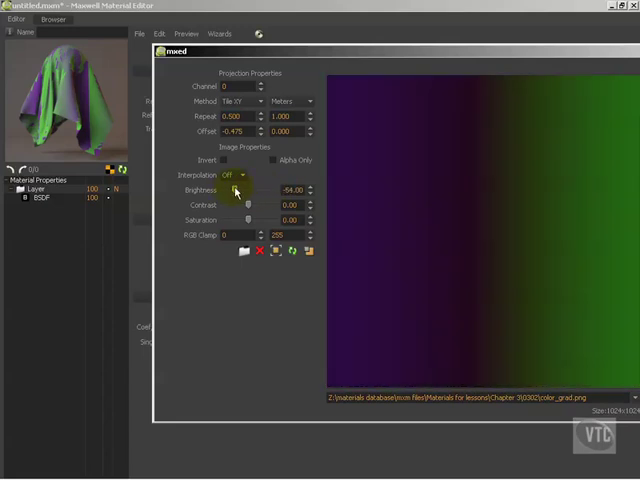
left_click_drag(248, 192, 247, 192)
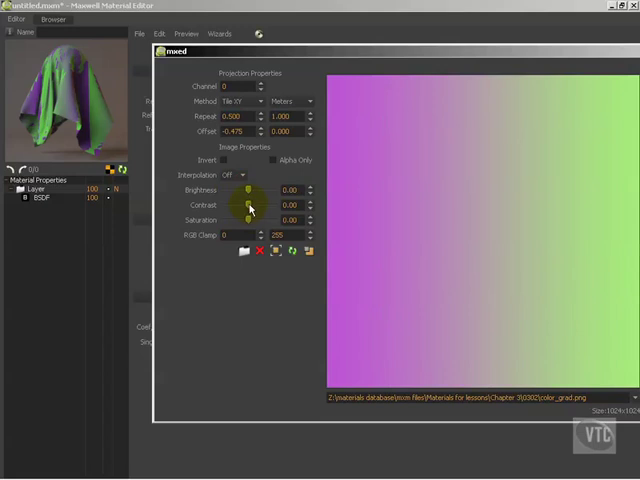
left_click_drag(247, 205, 260, 205)
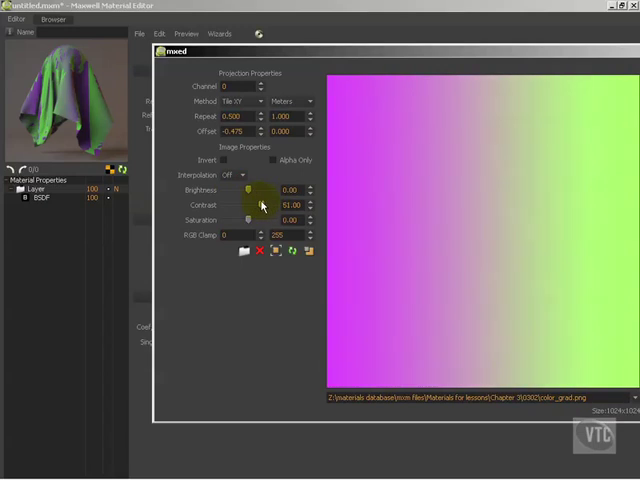
left_click_drag(260, 205, 270, 205)
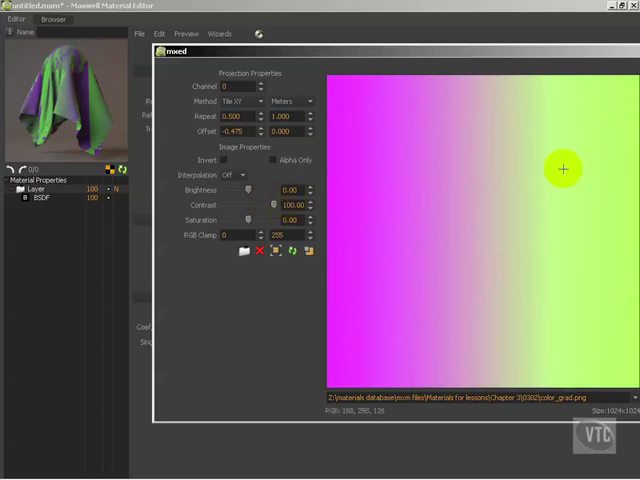
mouse_move(607, 191)
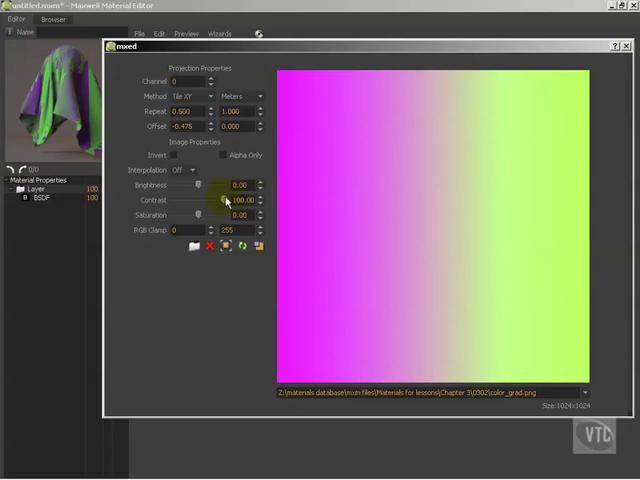
left_click_drag(222, 200, 195, 200)
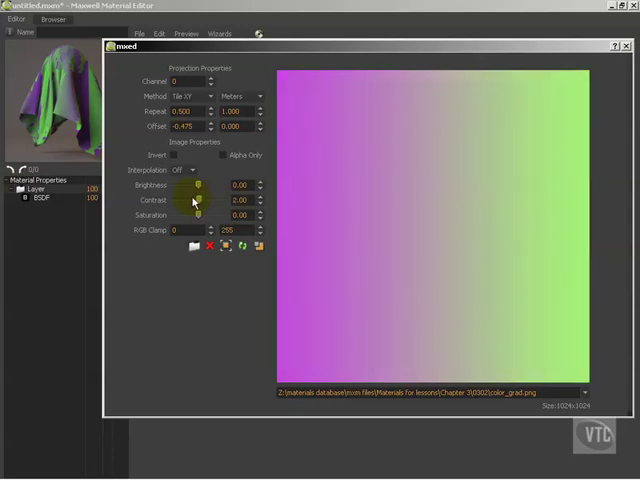
left_click_drag(198, 200, 171, 200)
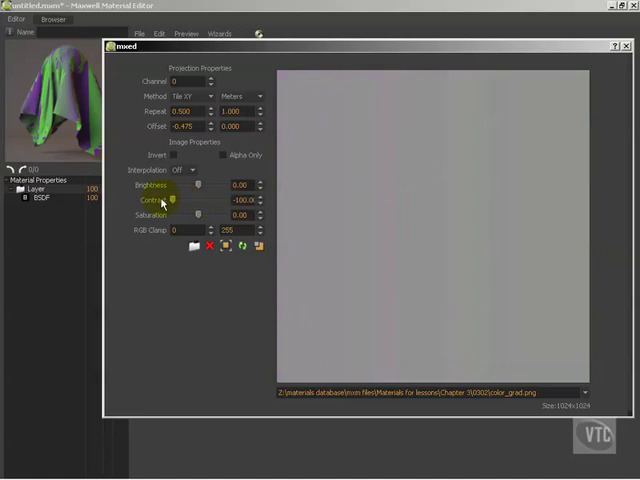
mouse_move(295, 335)
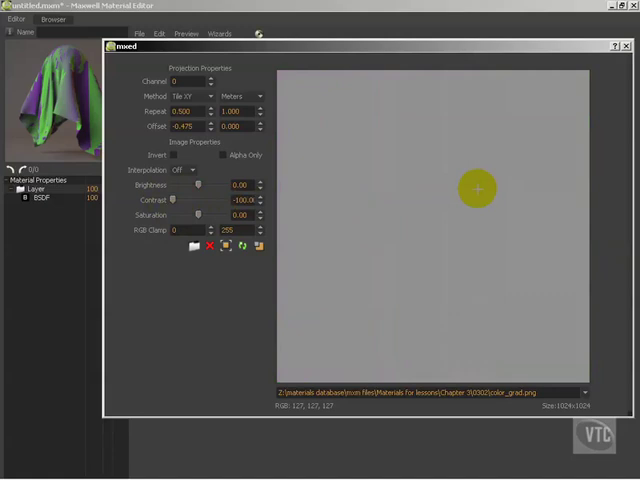
mouse_move(471, 184)
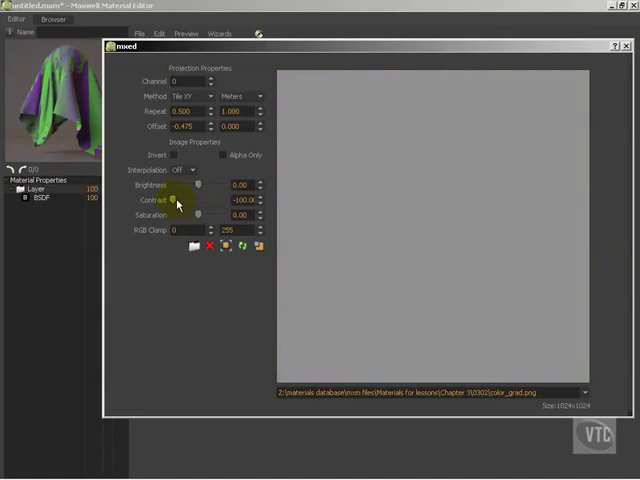
left_click_drag(175, 200, 198, 200)
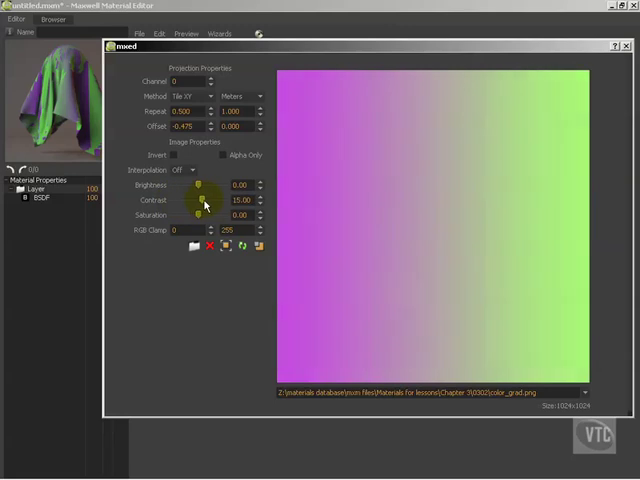
left_click_drag(198, 197, 197, 210)
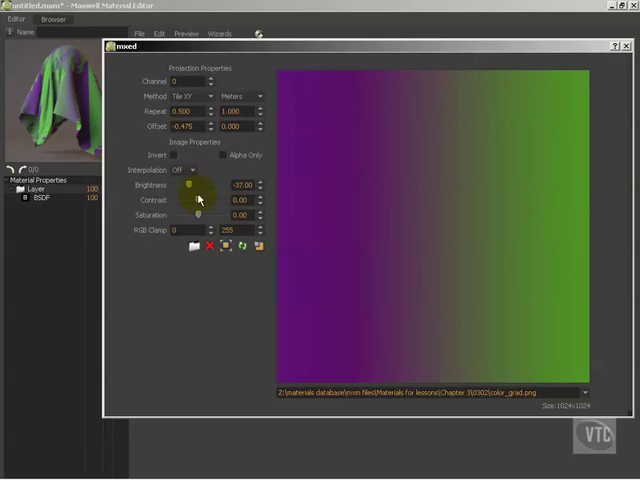
Step: Drag the contrast and brightness sliders on the gradient, then select the brightness value field
left_click_drag(185, 200, 216, 200)
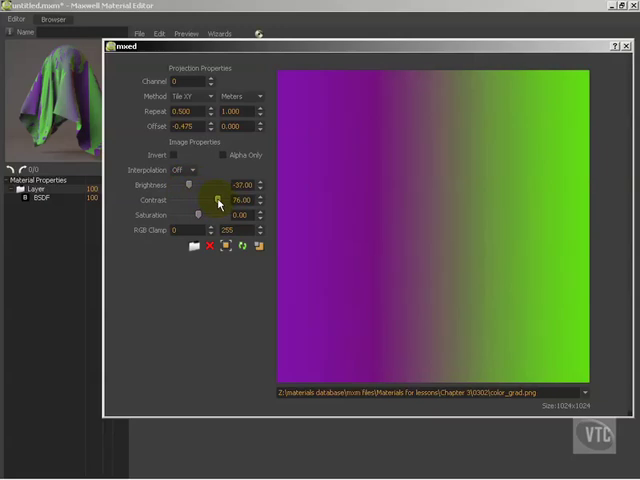
left_click_drag(215, 200, 222, 200)
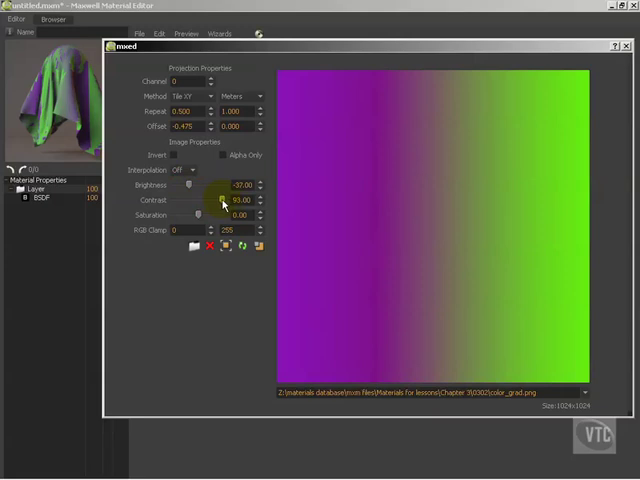
left_click_drag(220, 200, 220, 205)
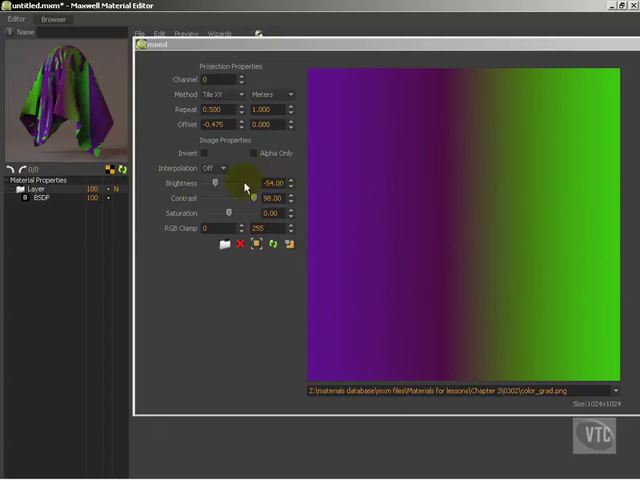
triple_click(272, 183)
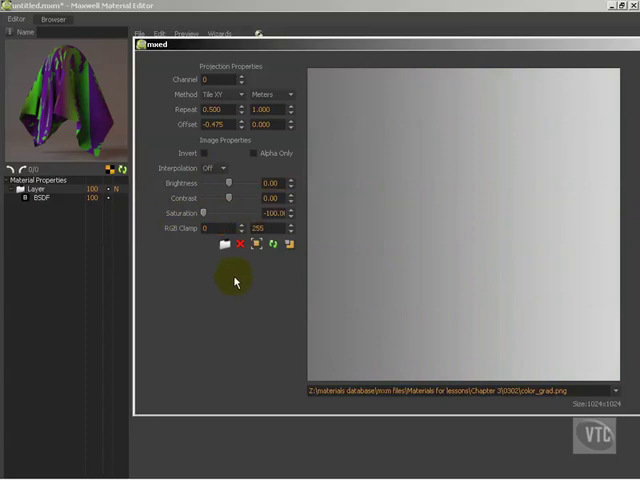
mouse_move(242, 276)
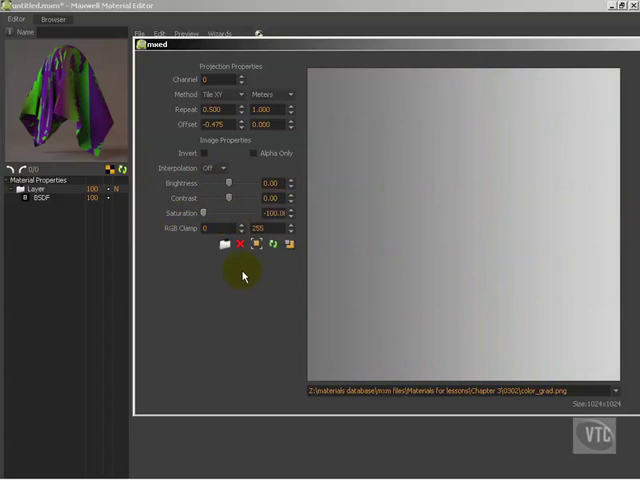
Step: Fine-tune contrast to about 12 and raise saturation so the colours return
left_click_drag(228, 197, 237, 197)
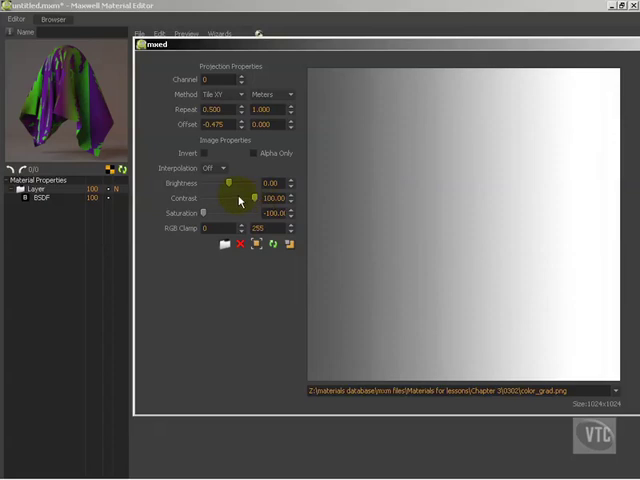
left_click_drag(253, 198, 232, 198)
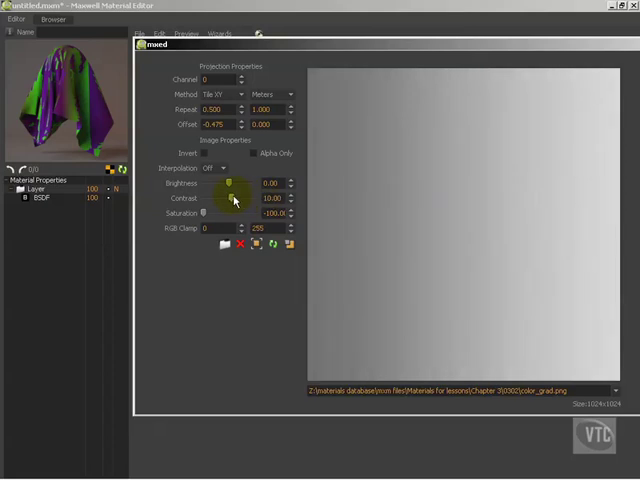
left_click_drag(230, 198, 233, 198)
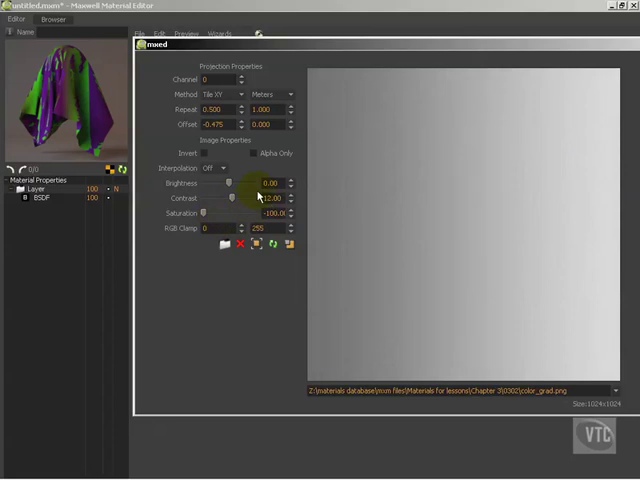
left_click_drag(203, 213, 218, 213)
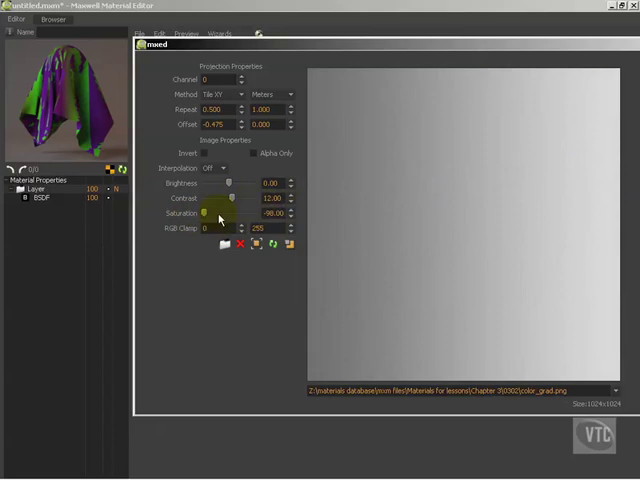
left_click_drag(220, 213, 245, 213)
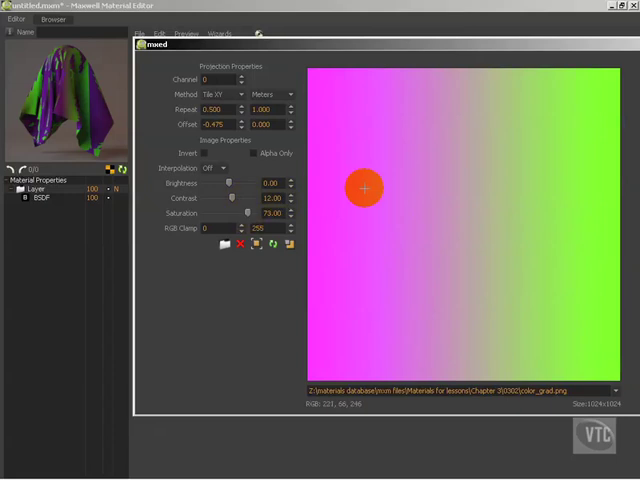
Step: Push contrast to 100, darken brightness to -29, and settle saturation at 90
left_click_drag(231, 197, 238, 197)
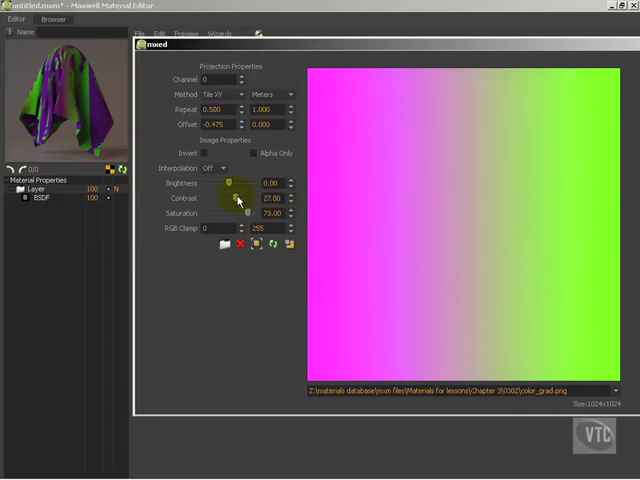
left_click_drag(230, 198, 248, 198)
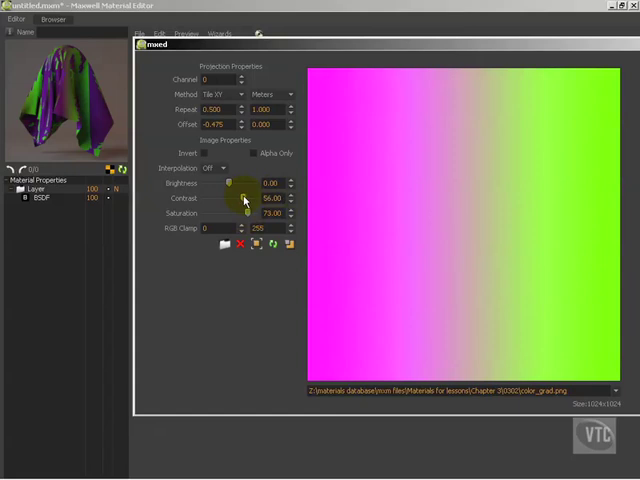
left_click_drag(245, 184, 225, 184)
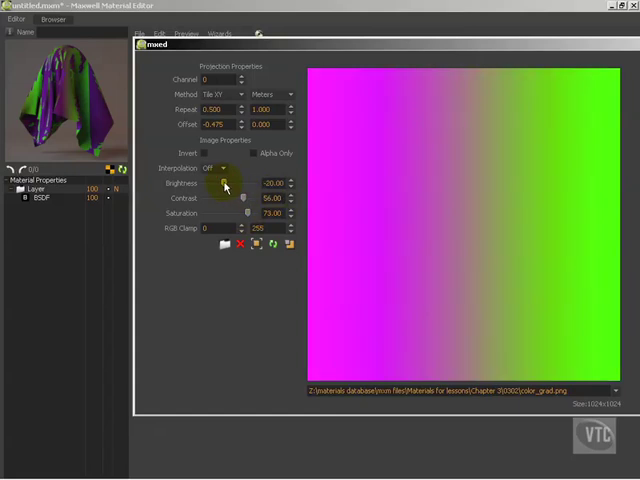
left_click_drag(243, 198, 249, 198)
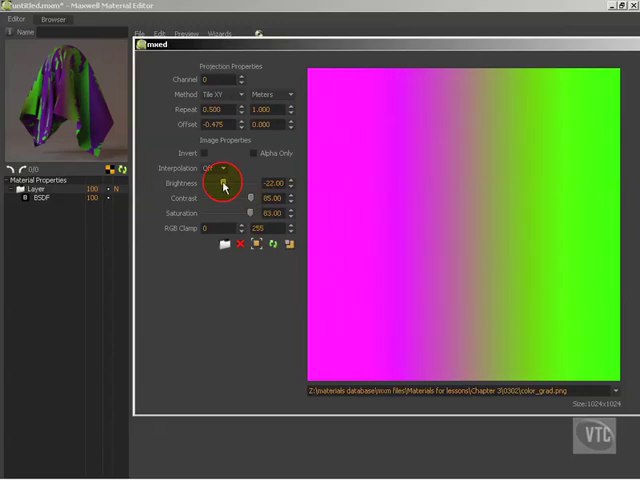
left_click_drag(223, 183, 245, 200)
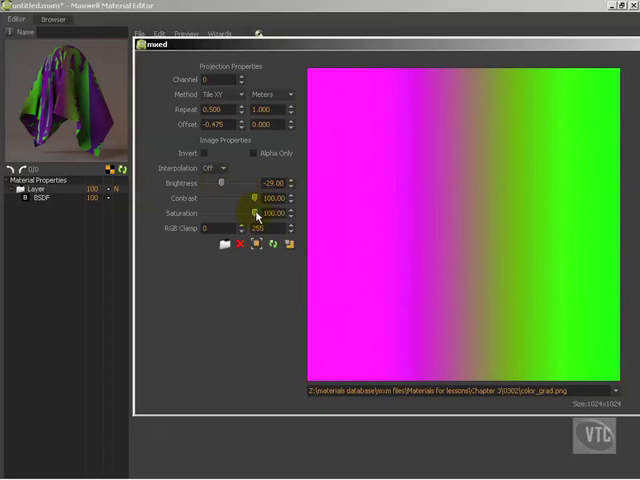
left_click_drag(255, 213, 202, 213)
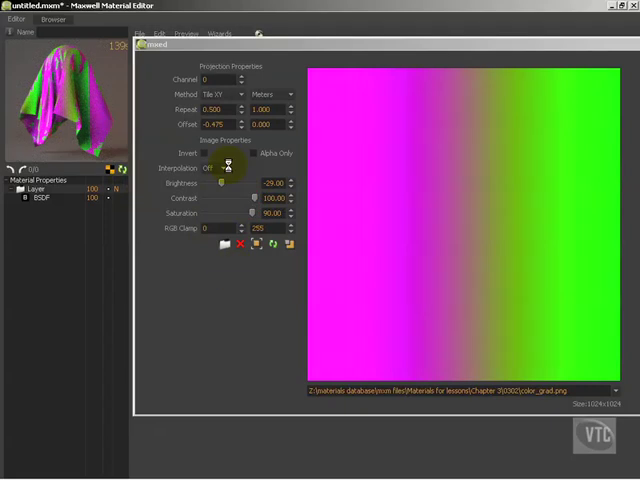
mouse_move(229, 321)
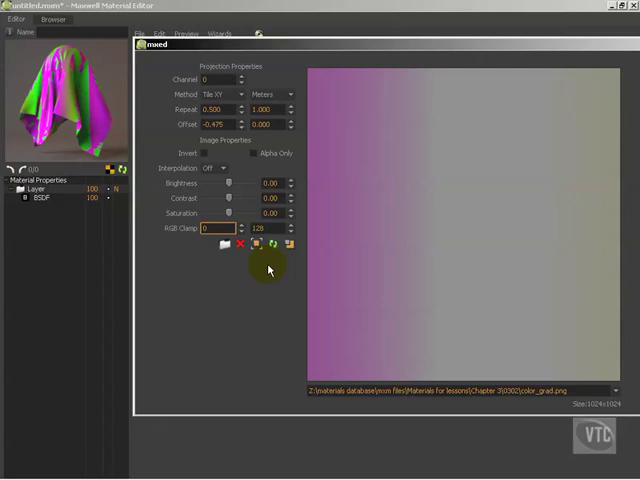
mouse_move(454, 202)
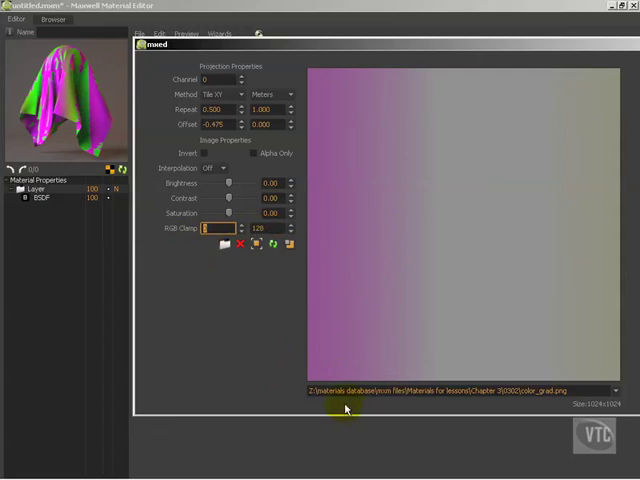
mouse_move(382, 327)
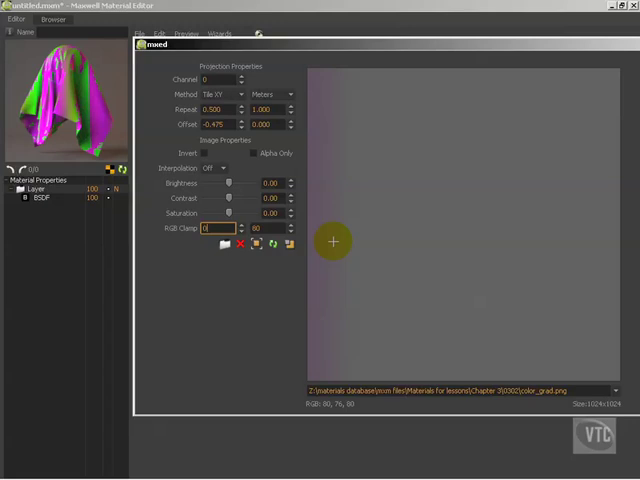
mouse_move(438, 249)
type("255")
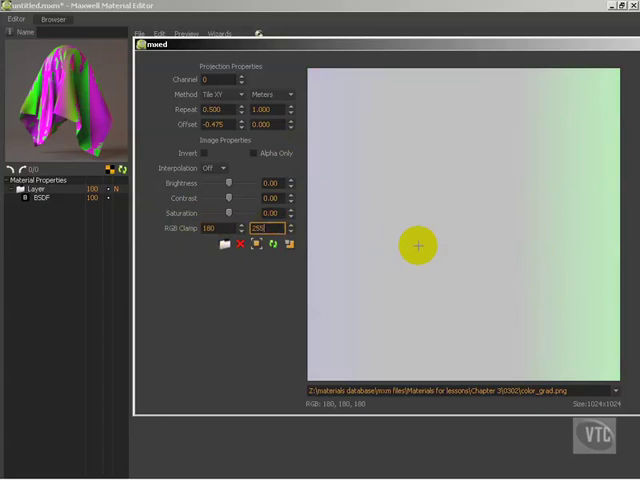
mouse_move(568, 173)
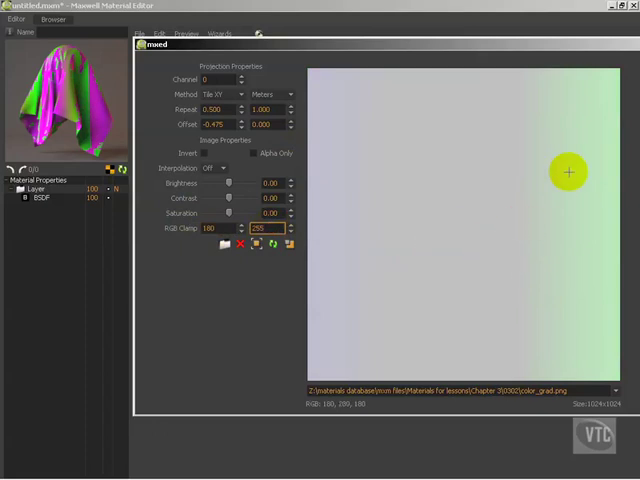
mouse_move(422, 278)
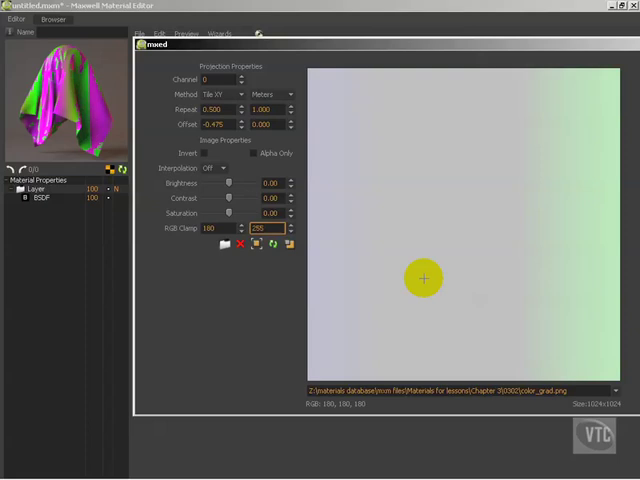
Step: Sample pixel colours across the clamped map and select the upper RGB clamp value
left_click_drag(423, 278, 371, 303)
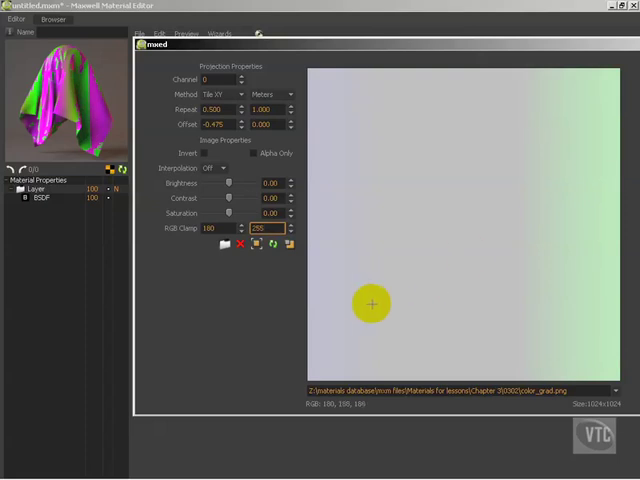
triple_click(270, 228)
type("200")
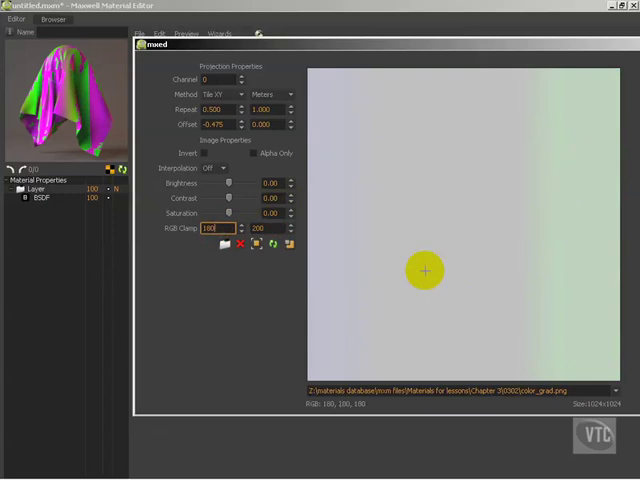
mouse_move(352, 337)
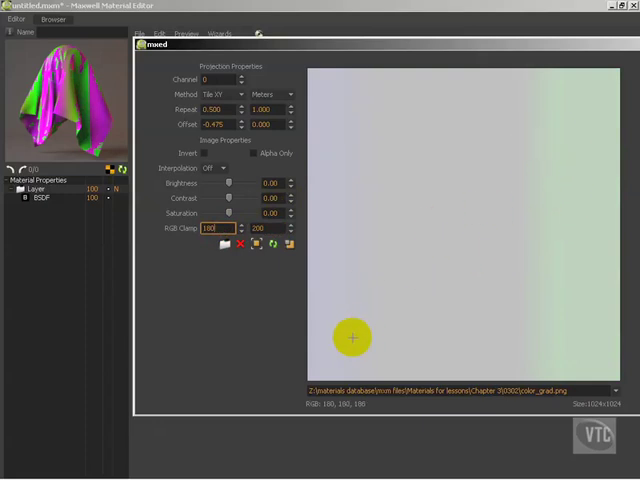
mouse_move(560, 146)
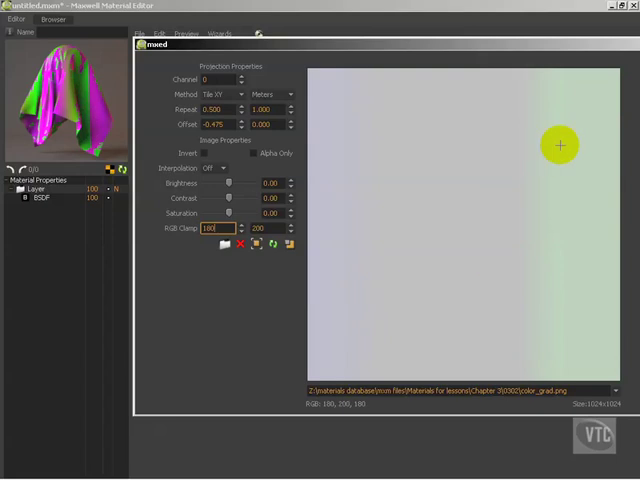
mouse_move(498, 228)
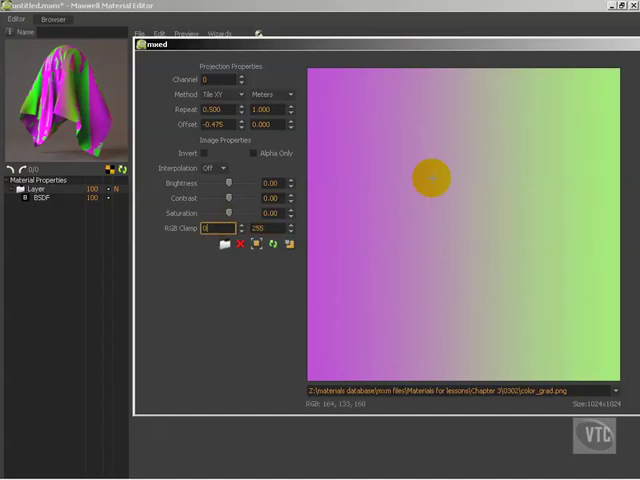
mouse_move(415, 302)
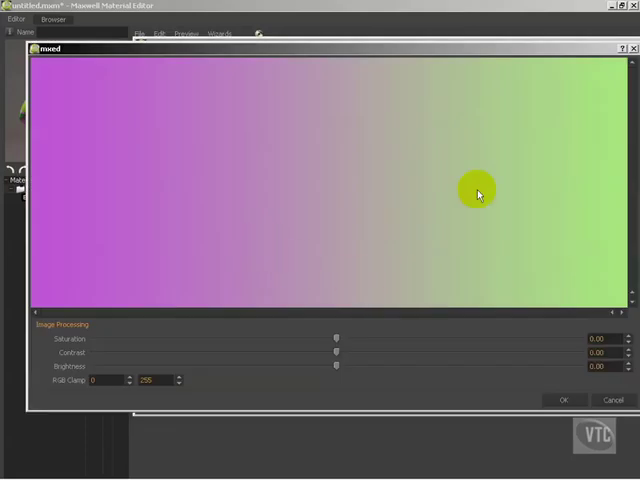
mouse_move(481, 208)
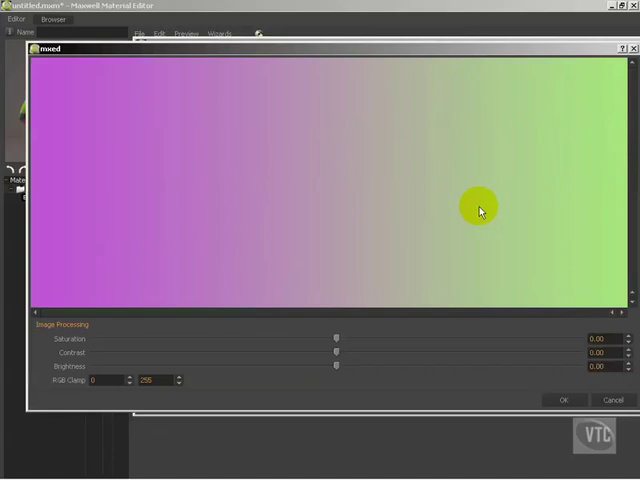
mouse_move(550, 350)
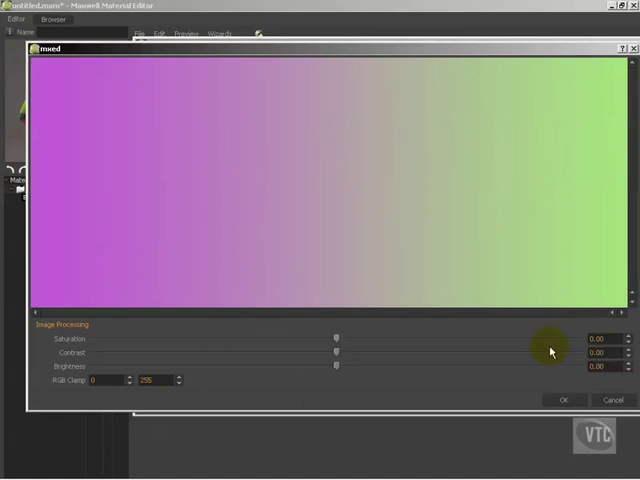
mouse_move(518, 340)
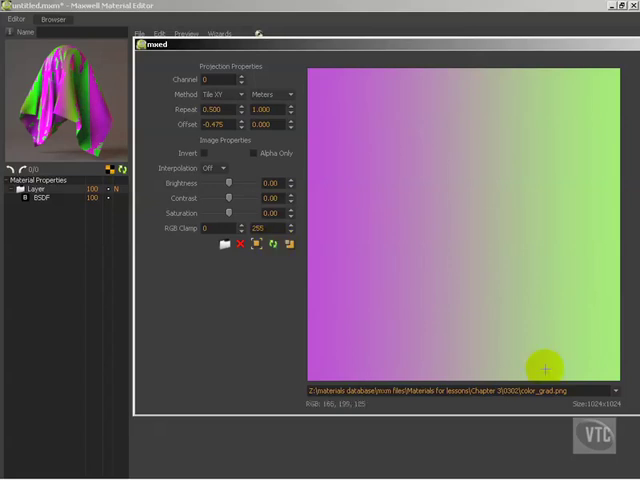
mouse_move(297, 272)
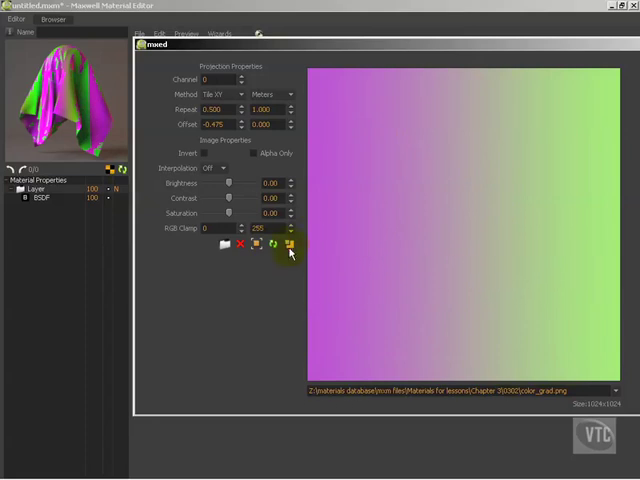
left_click(290, 245)
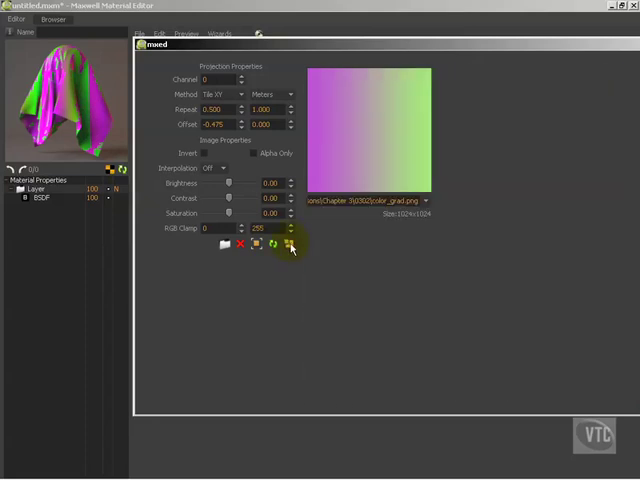
mouse_move(416, 75)
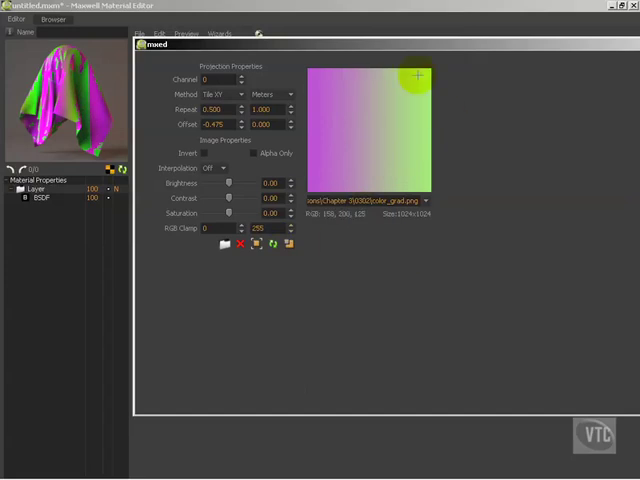
left_click(288, 245)
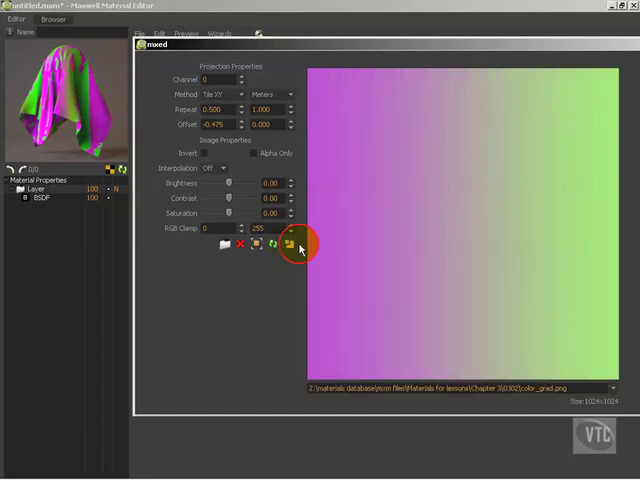
mouse_move(512, 295)
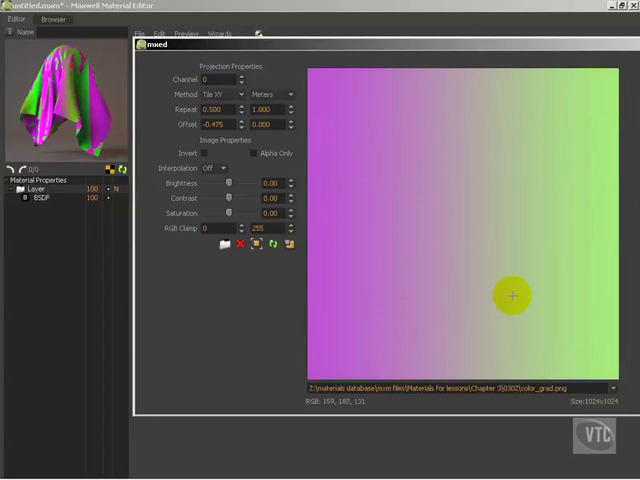
mouse_move(511, 135)
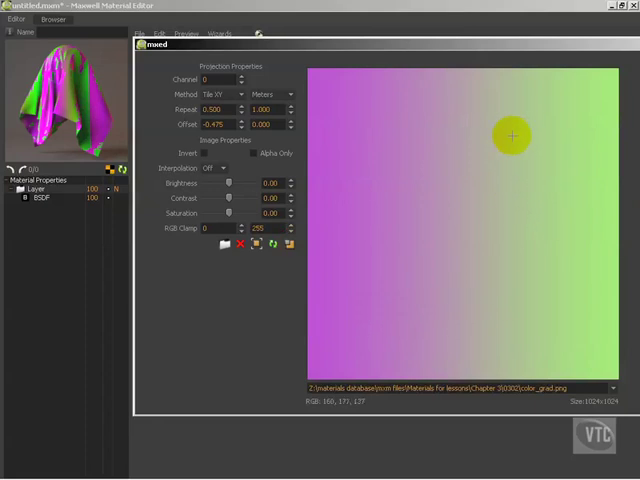
mouse_move(300, 248)
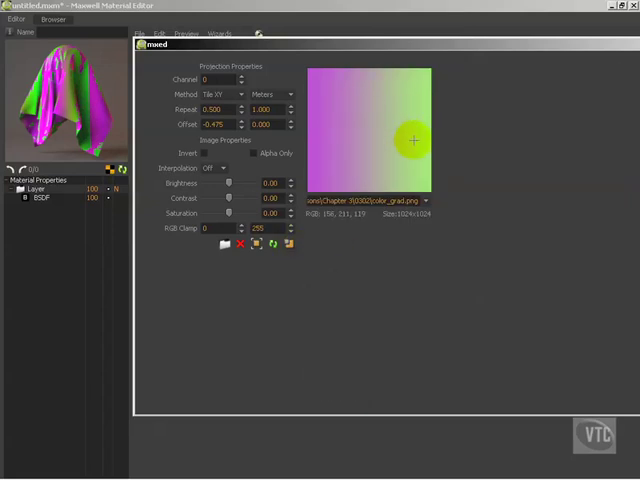
mouse_move(398, 156)
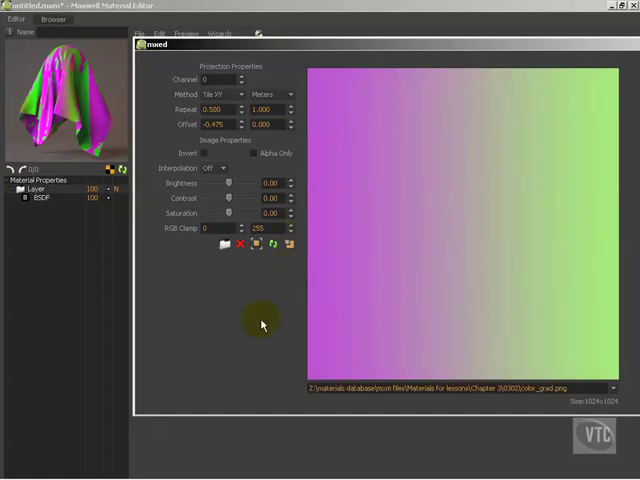
left_click(287, 245)
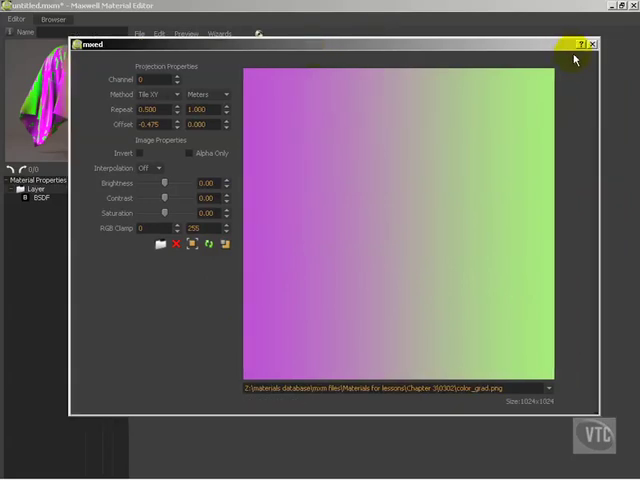
mouse_move(550, 393)
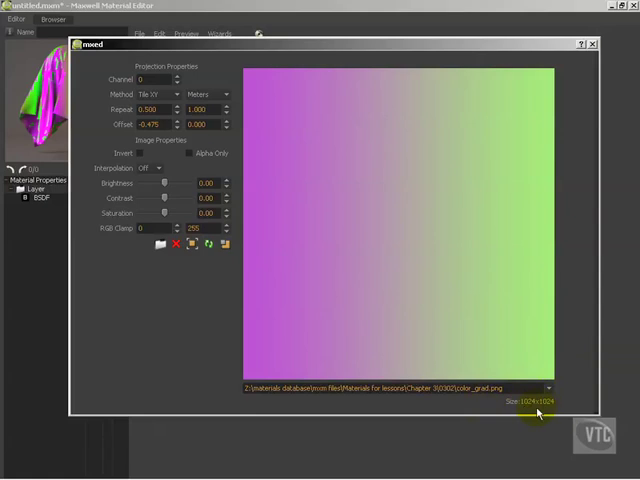
mouse_move(540, 249)
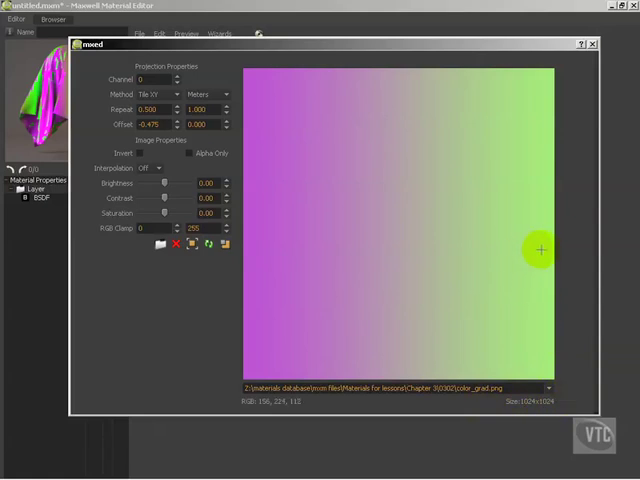
mouse_move(510, 408)
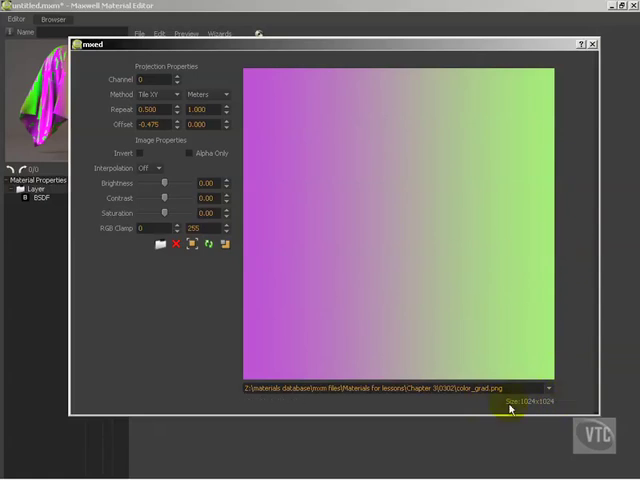
mouse_move(575, 304)
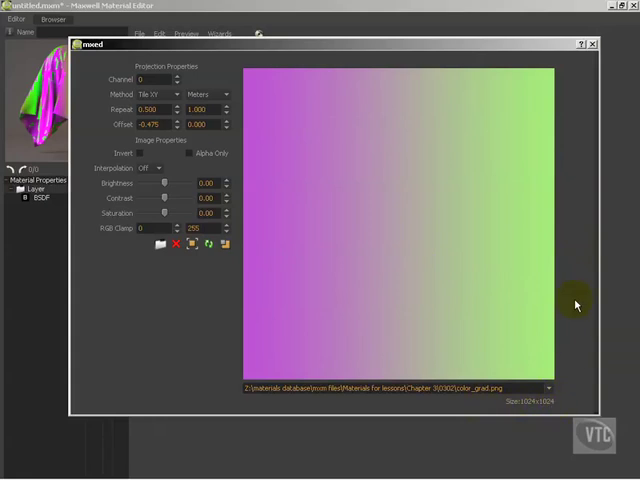
mouse_move(571, 209)
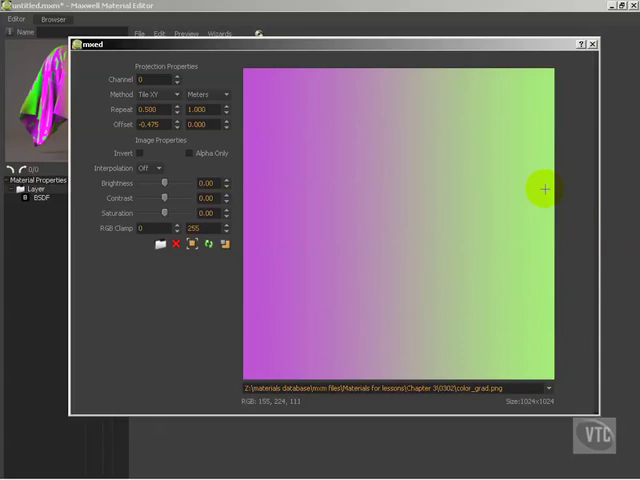
mouse_move(300, 363)
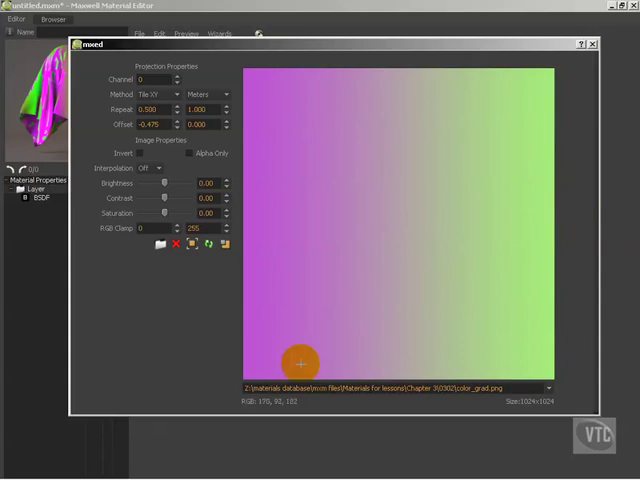
mouse_move(200, 302)
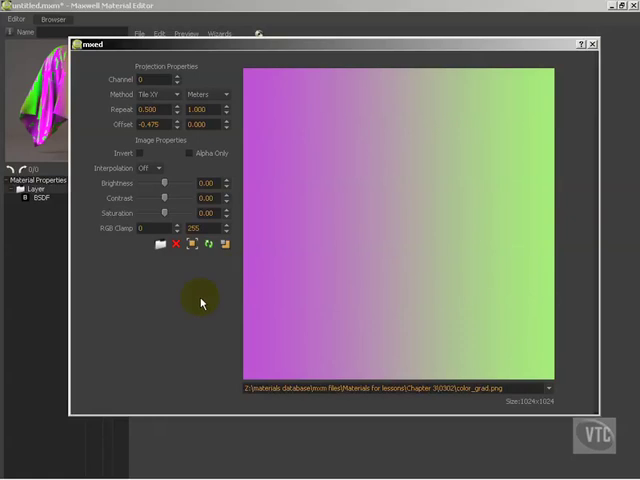